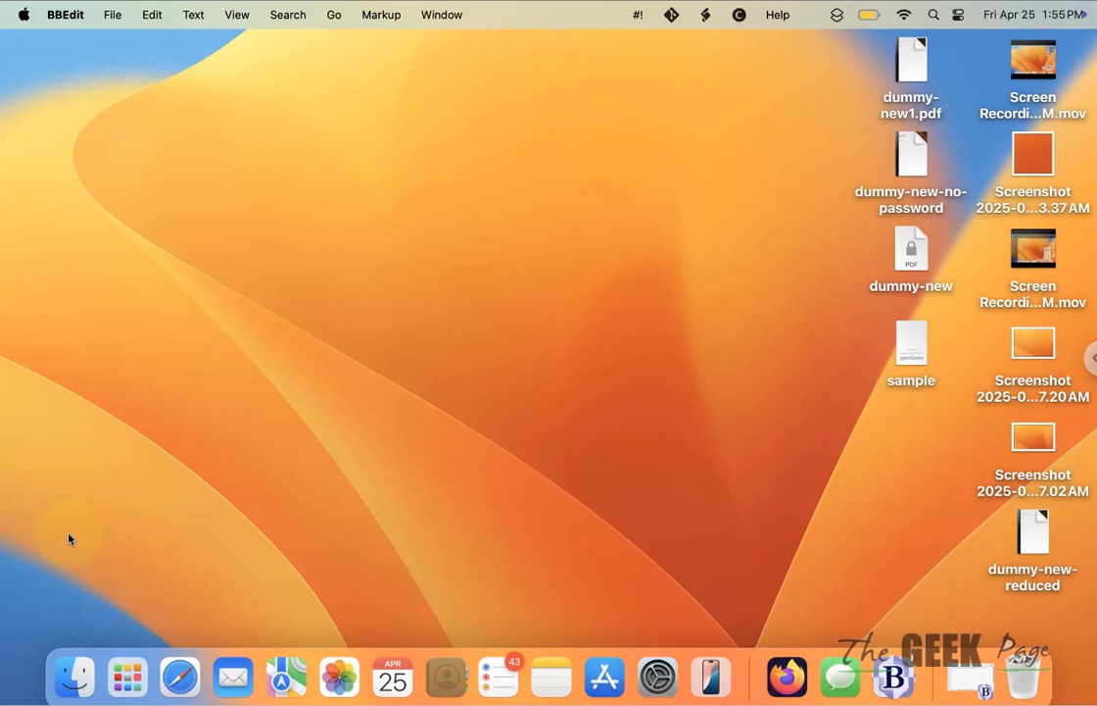
Launch Terminal from the search results after searching for 'terminal'.
{"action": "left_click", "coordinate": [125, 676]}
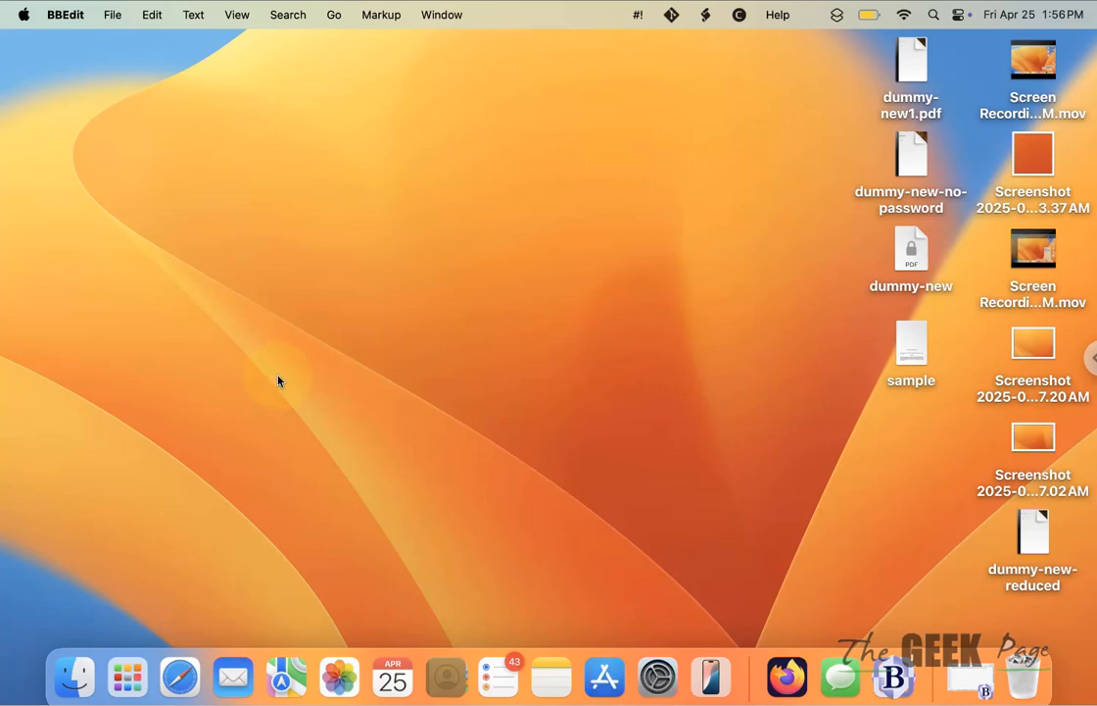
{"action": "type", "text": "bb"}
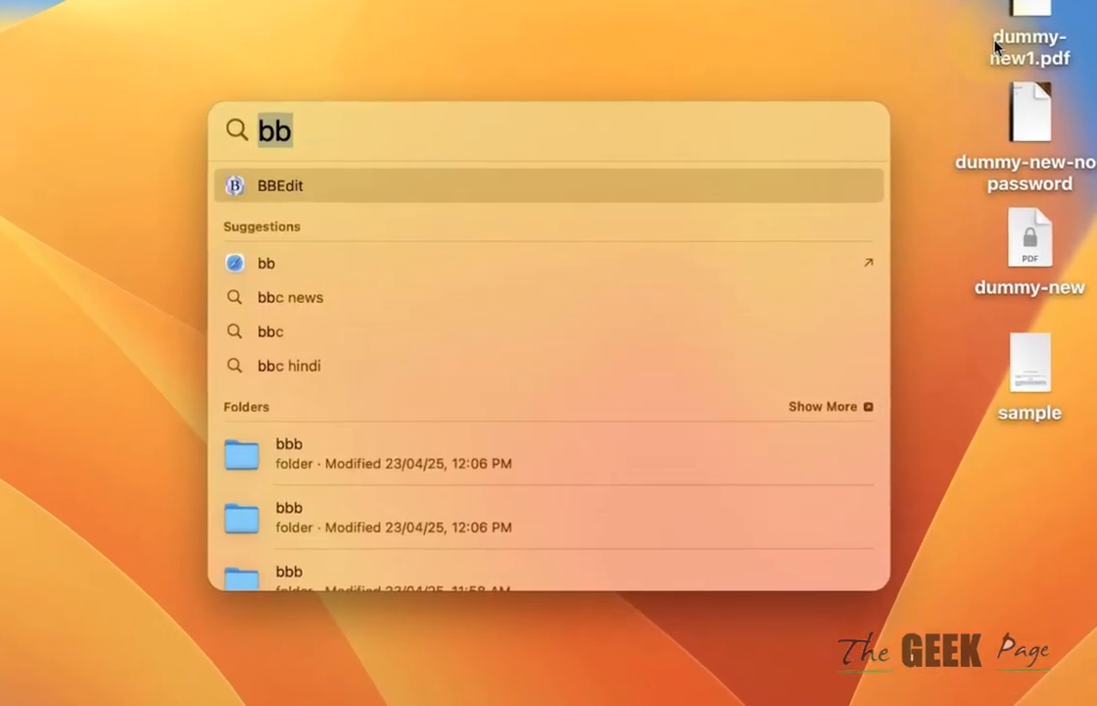
{"action": "type", "text": "terminal"}
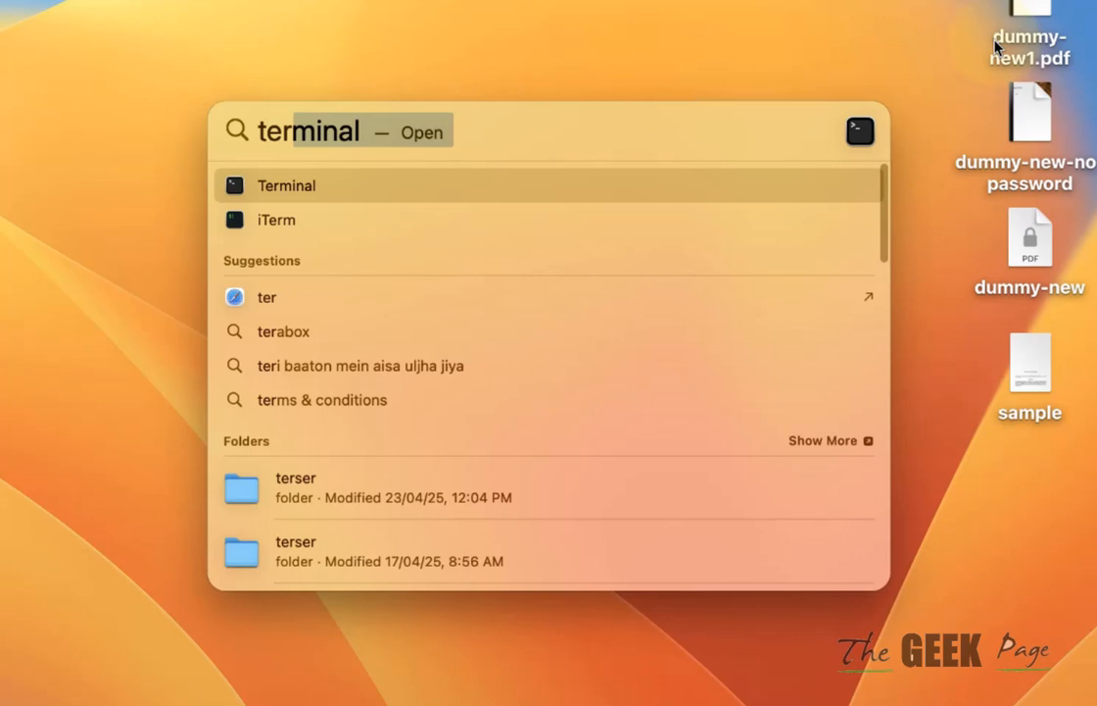
{"action": "left_click", "coordinate": [286, 184]}
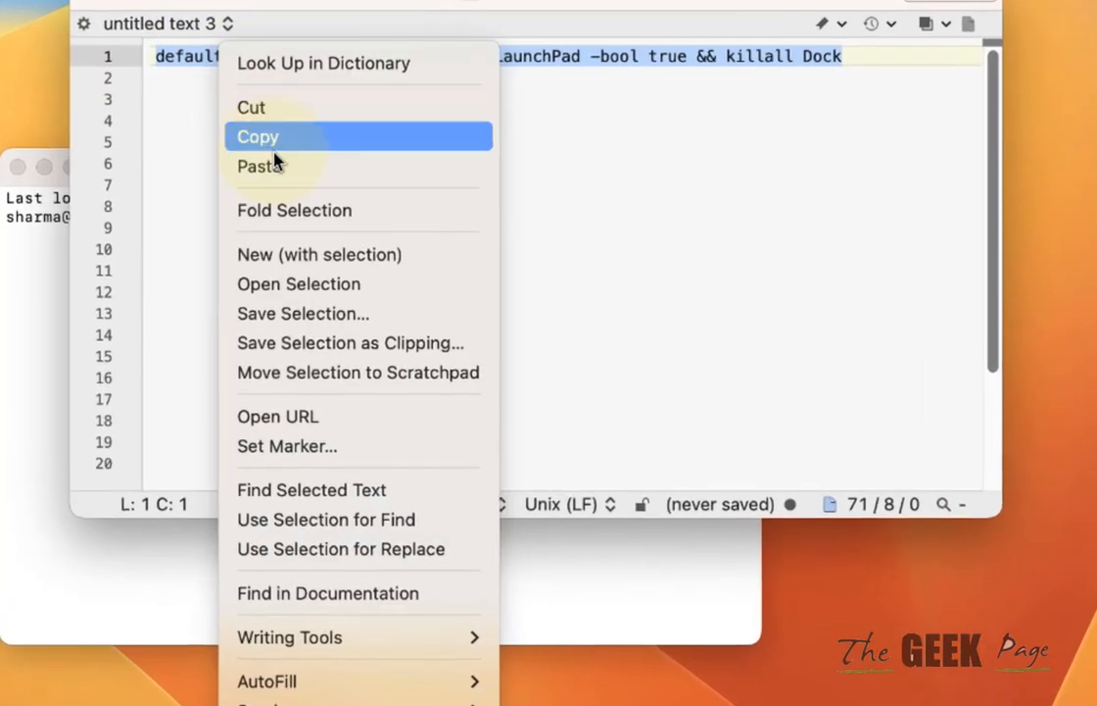
Enter 'defaults write com.apple.dock ResetLaunchPad -bool true && killall Dock' at the Terminal prompt.
{"action": "left_click", "coordinate": [258, 137]}
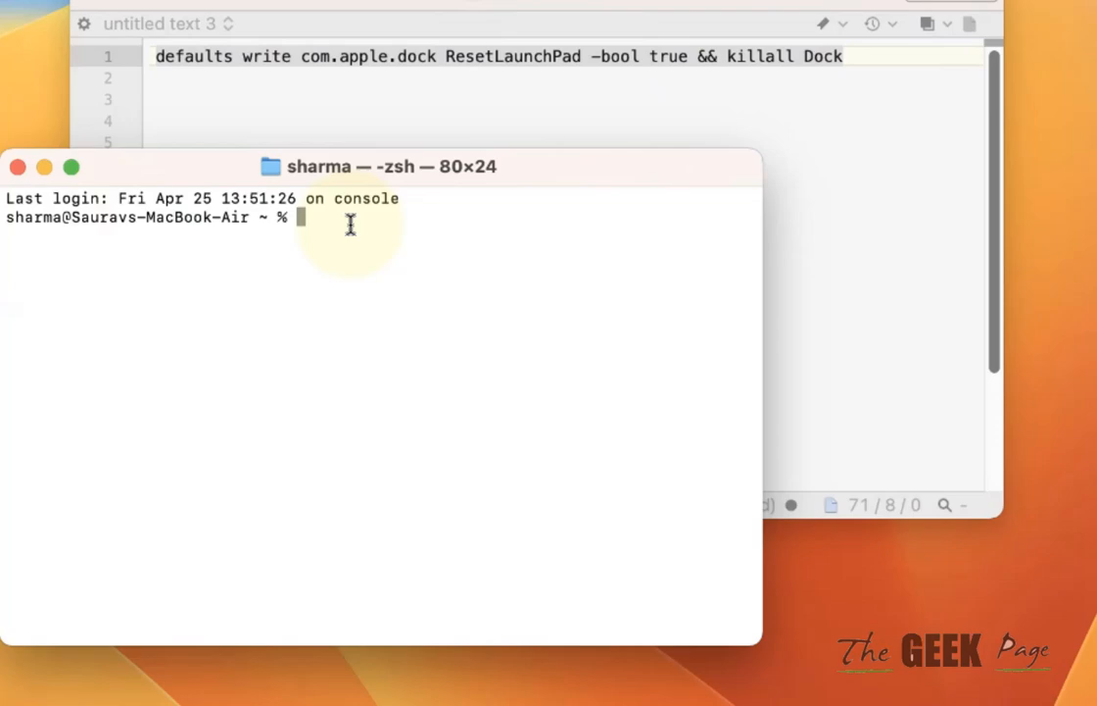
{"action": "type", "text": "defaults write com.apple.dock ResetLaunchPad -bool true && killall Dock"}
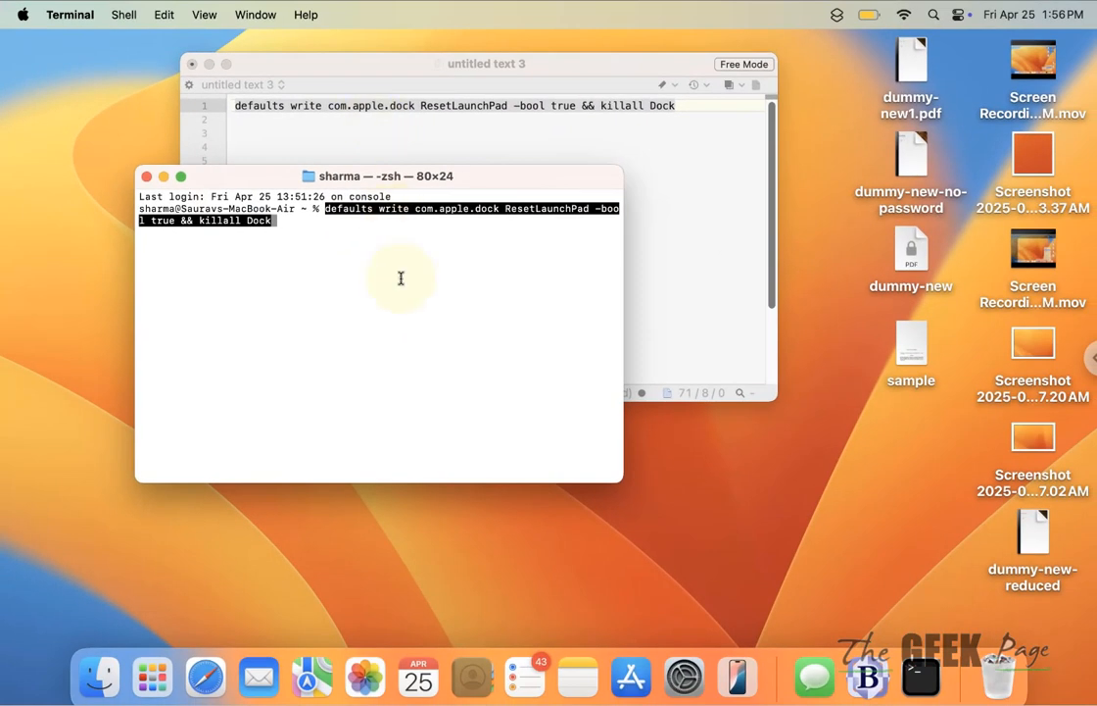
{"action": "mouse_move", "coordinate": [302, 223]}
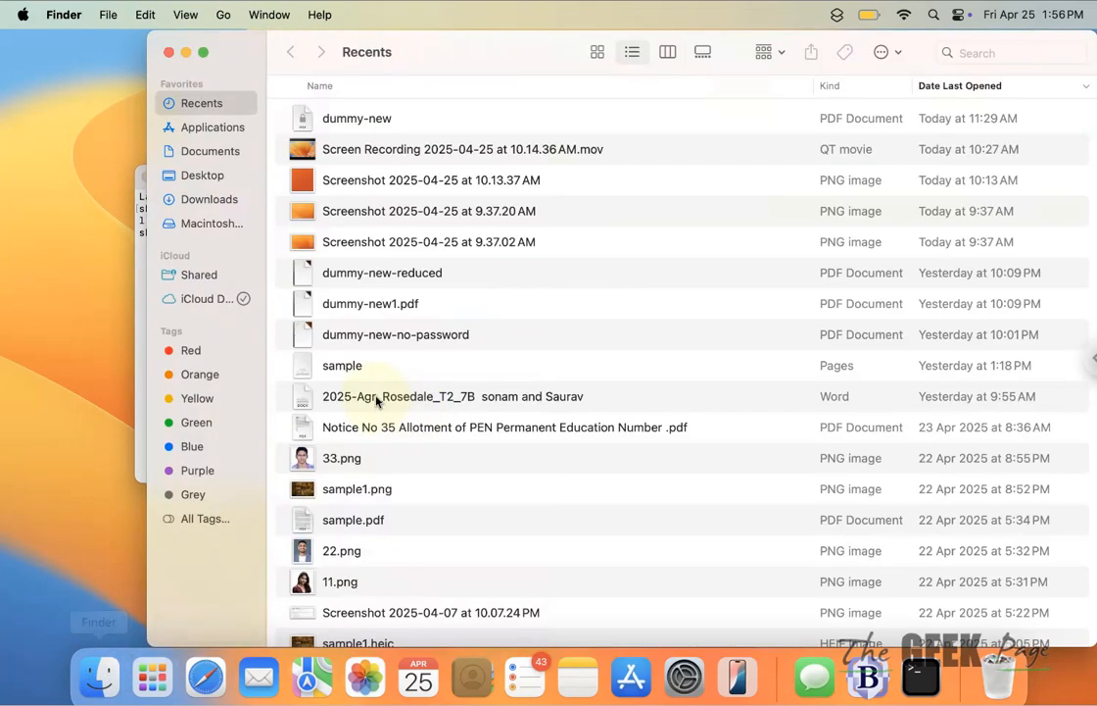
Browse the installed apps in the Applications folder.
{"action": "left_click", "coordinate": [214, 127]}
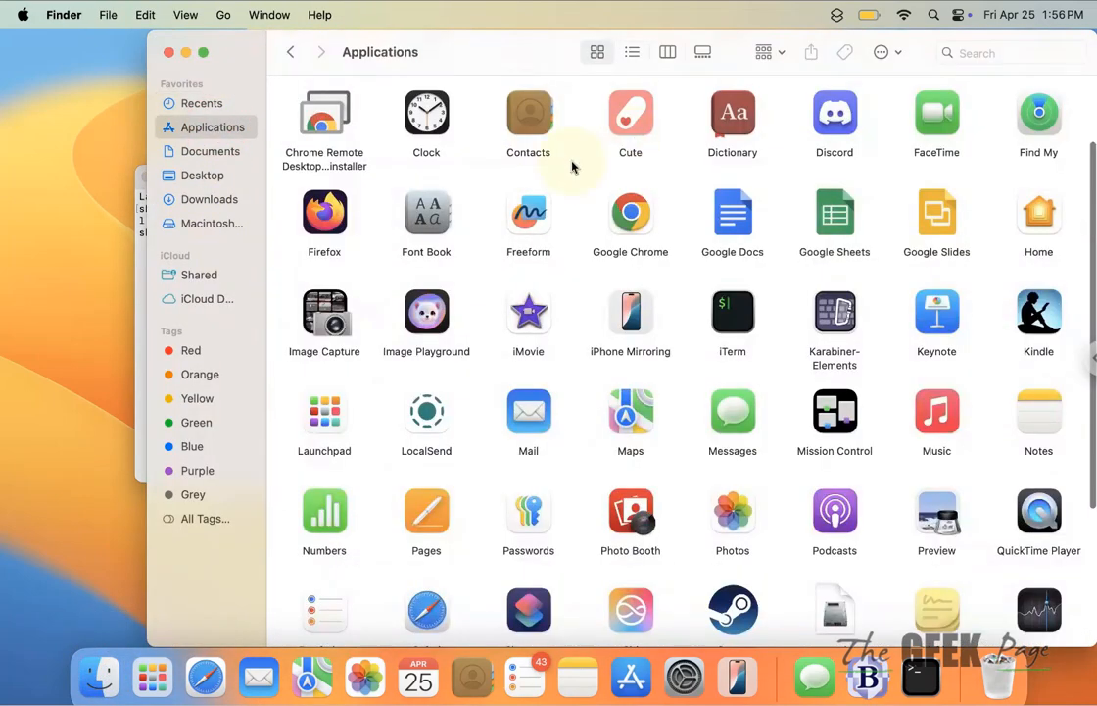
{"action": "scroll", "scroll_direction": "down", "scroll_amount": 3}
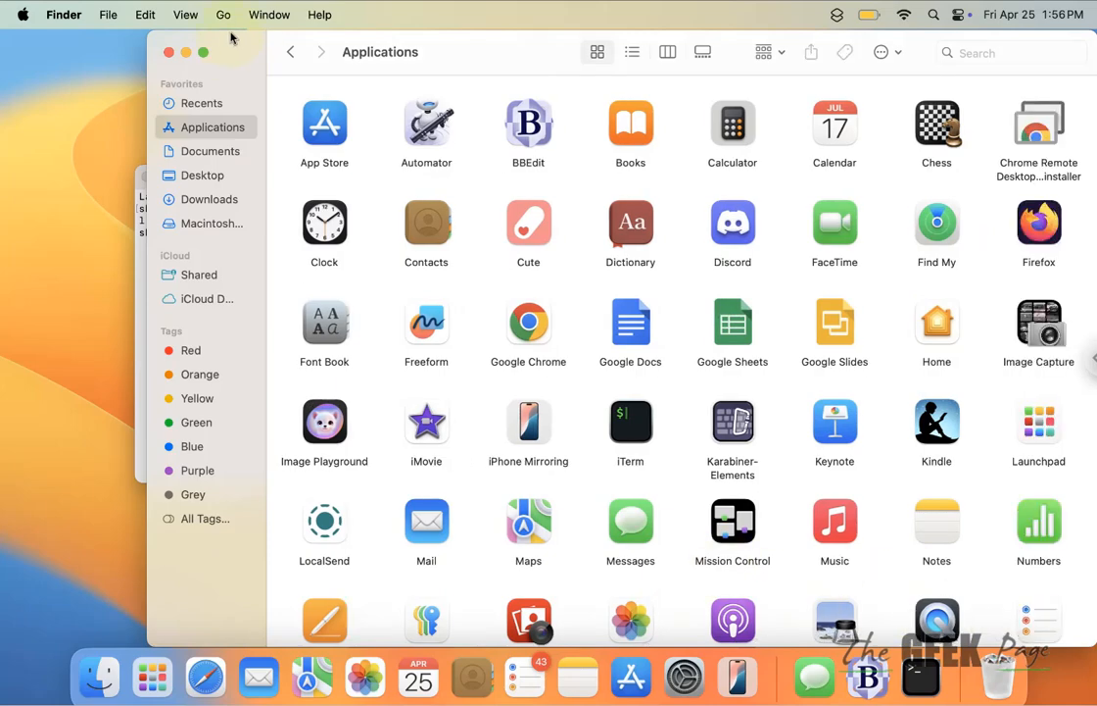
{"action": "left_click", "coordinate": [224, 14]}
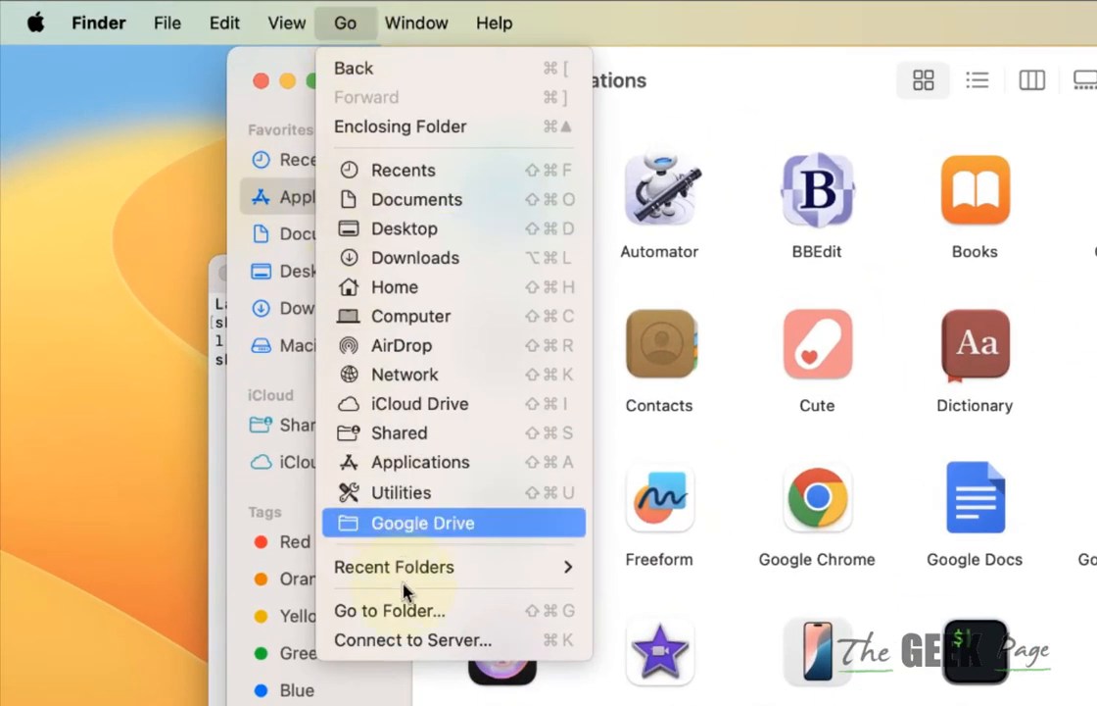
Navigate via Go to Folder with ~/Library/ to the Caches folder.
{"action": "left_click", "coordinate": [388, 609]}
{"action": "type", "text": "~/Library/"}
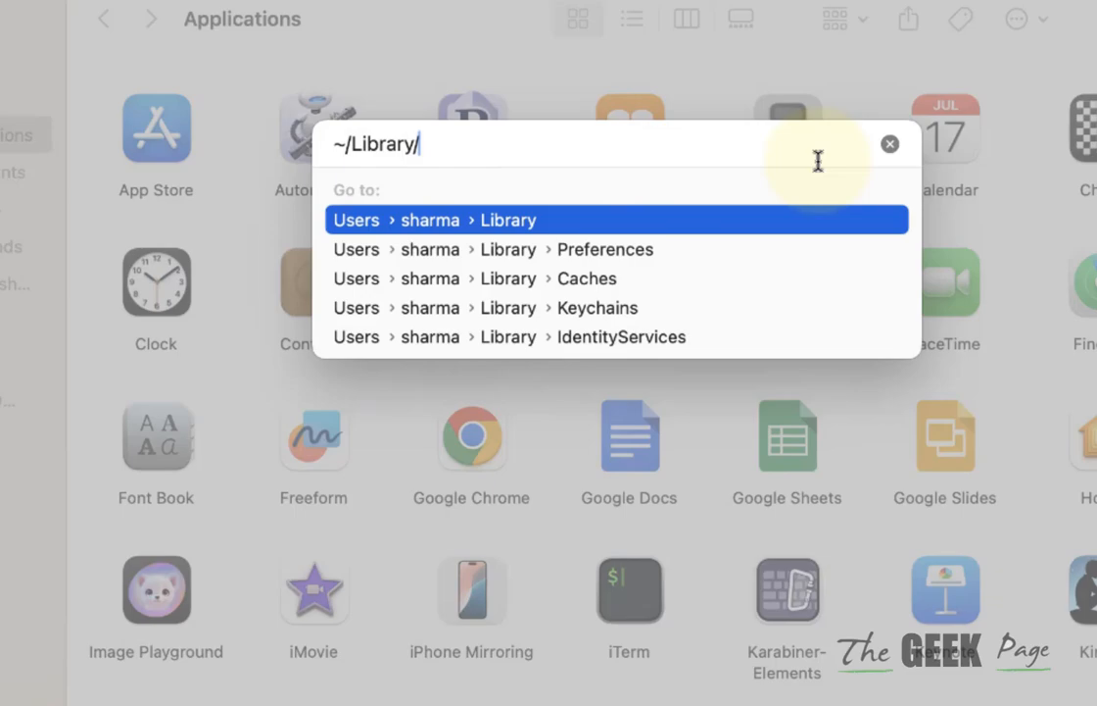
{"action": "left_click", "coordinate": [586, 278]}
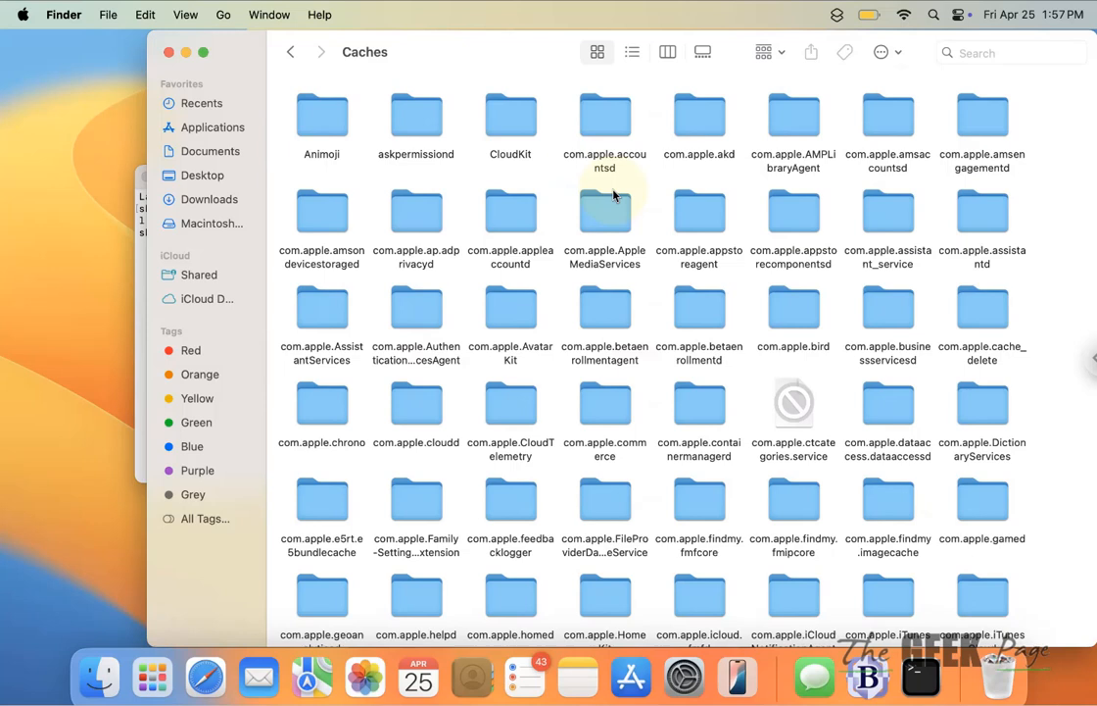
{"action": "mouse_move", "coordinate": [698, 211]}
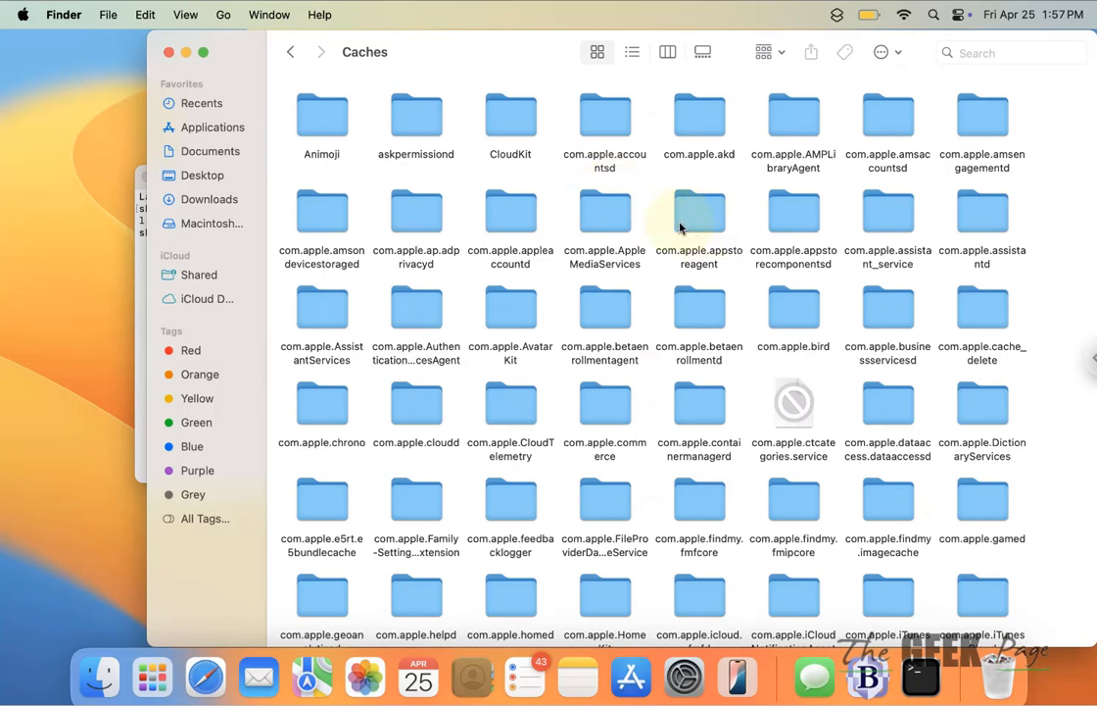
Inspect the leftover cache folders such as com.apple.AppleMediaServices, then close the Caches window.
{"action": "left_click", "coordinate": [604, 211]}
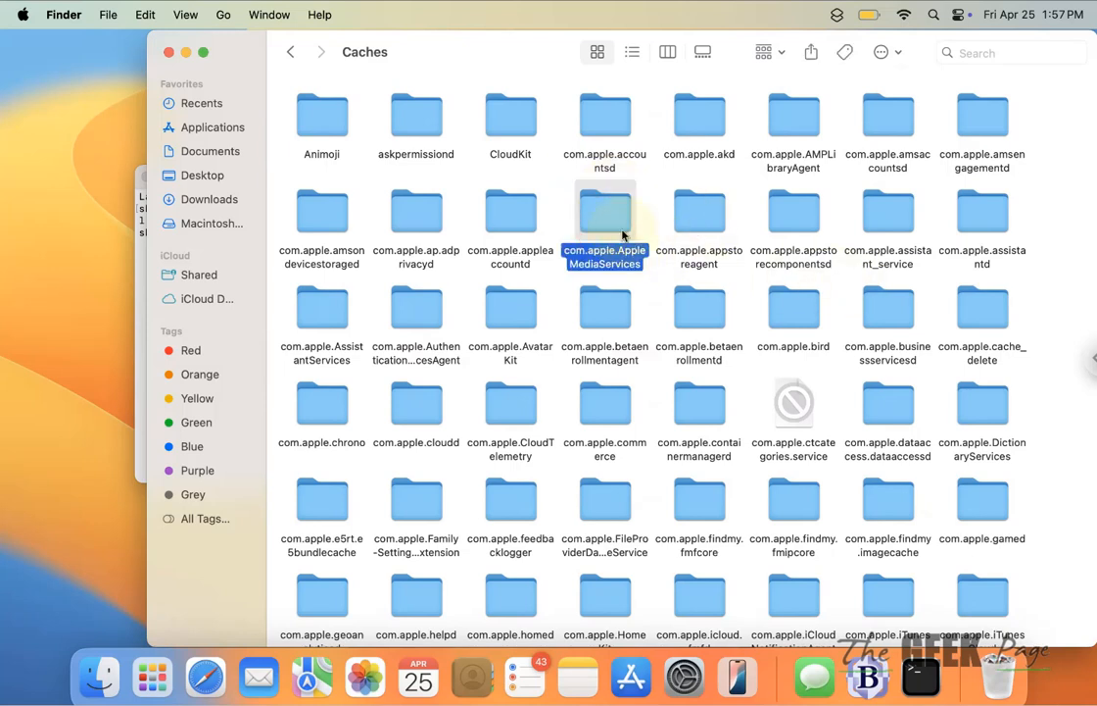
{"action": "scroll", "scroll_direction": "down", "scroll_amount": 3}
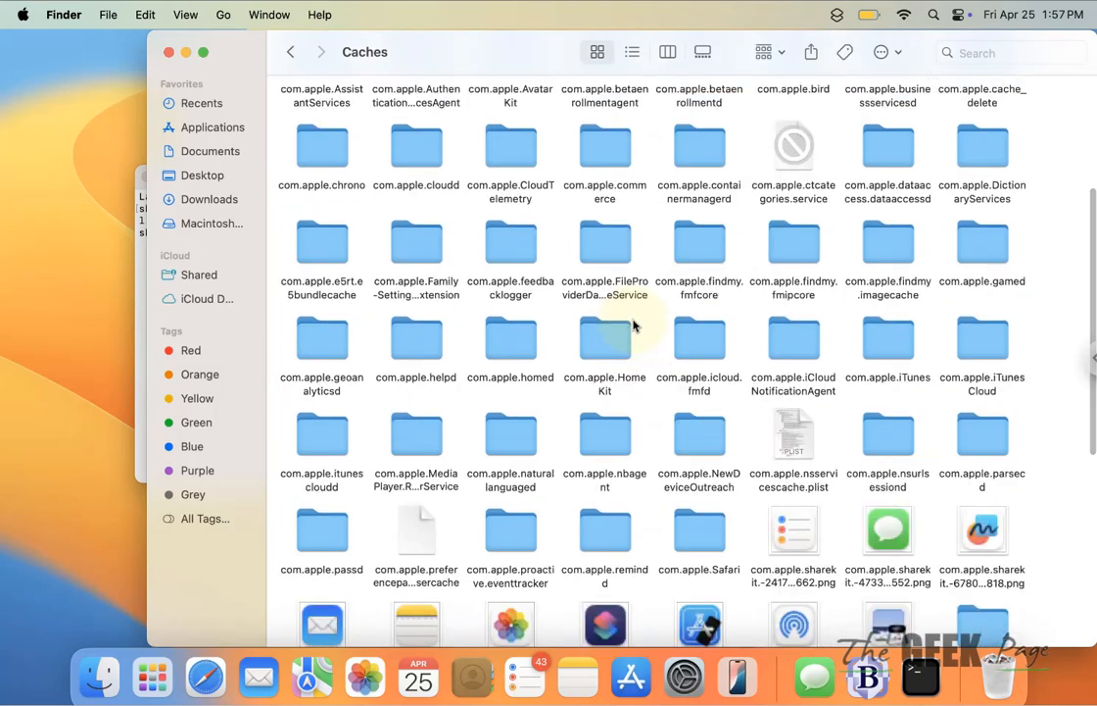
{"action": "mouse_move", "coordinate": [876, 355]}
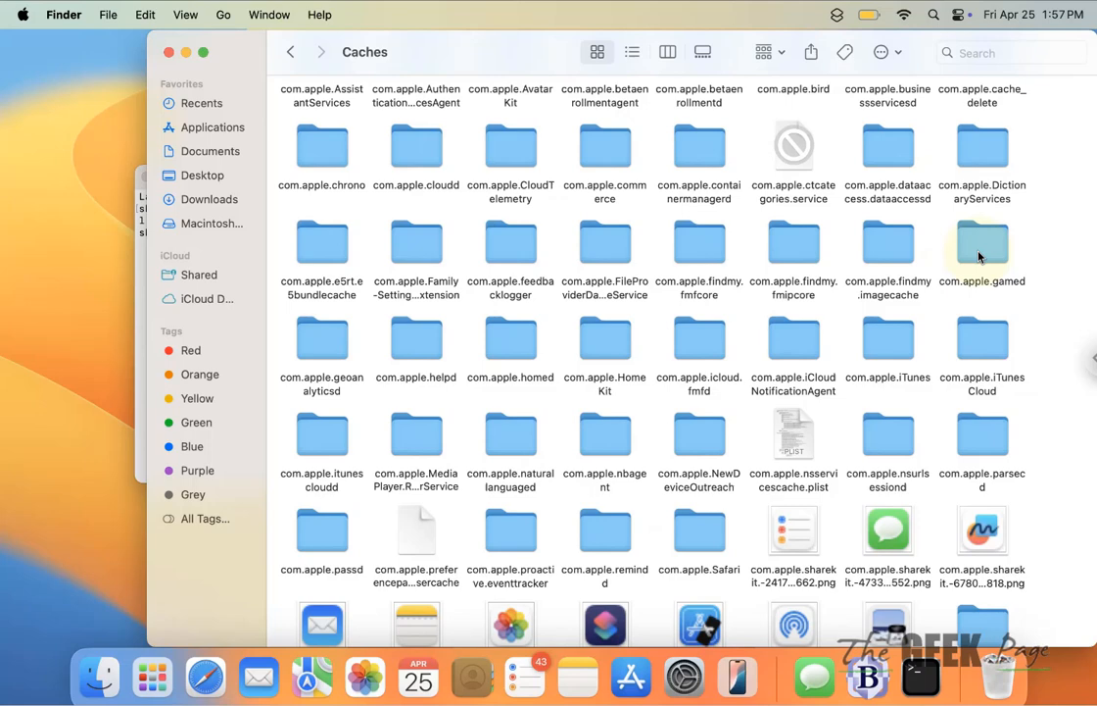
{"action": "left_click", "coordinate": [982, 243]}
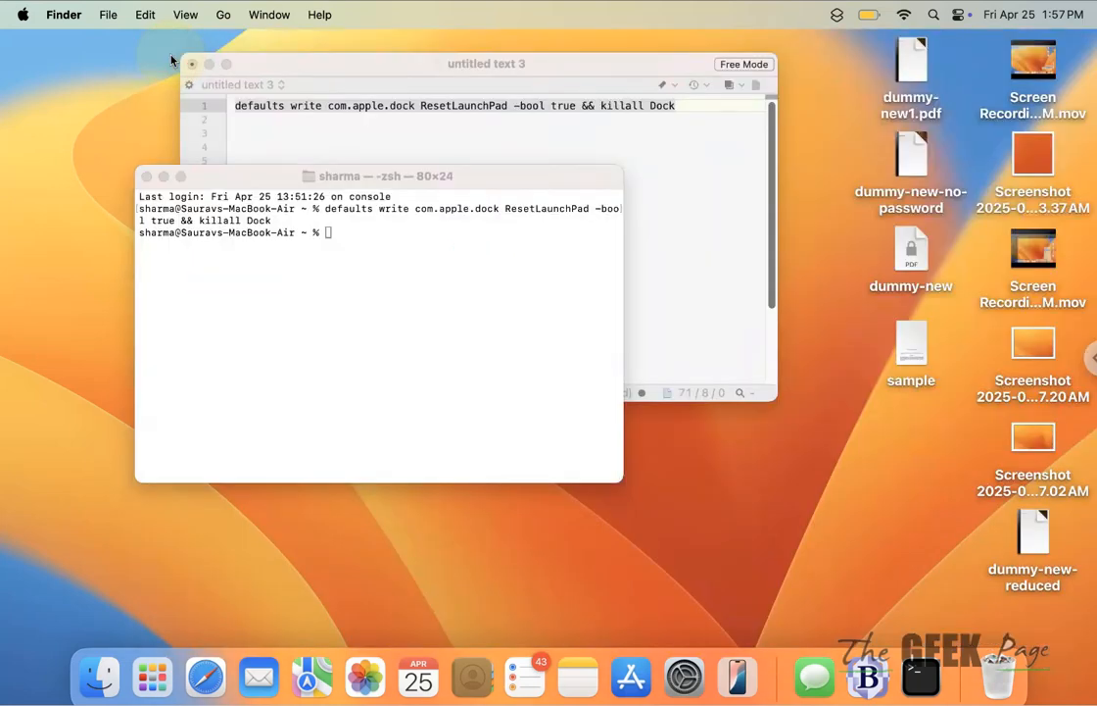
{"action": "mouse_move", "coordinate": [337, 325]}
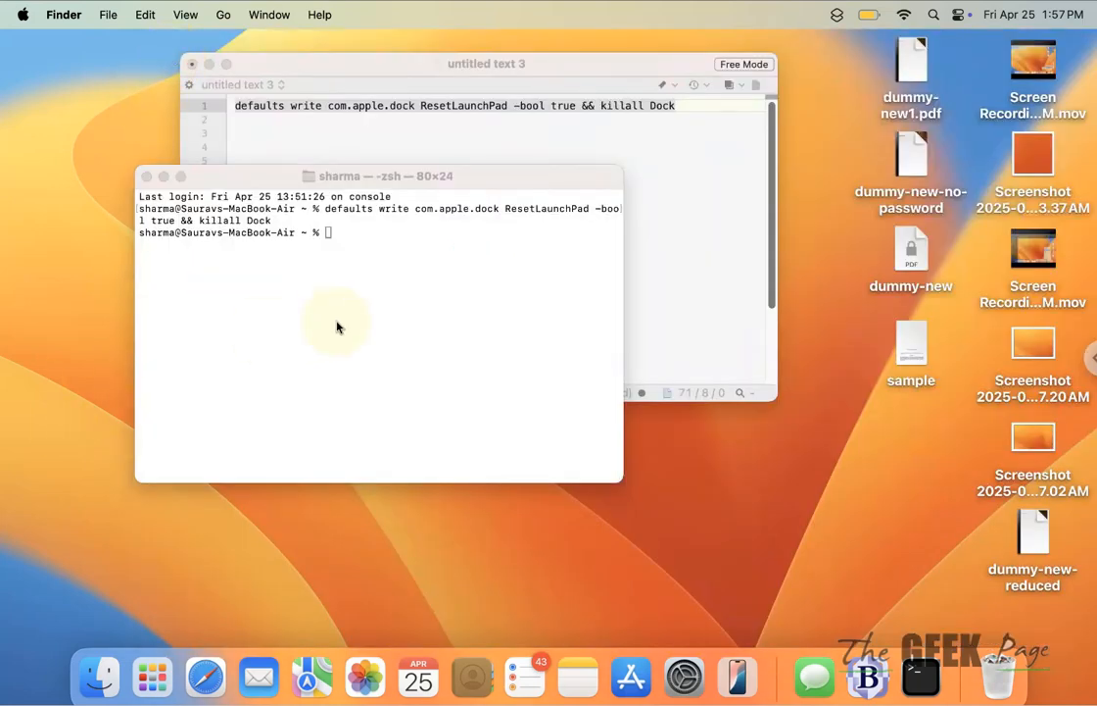